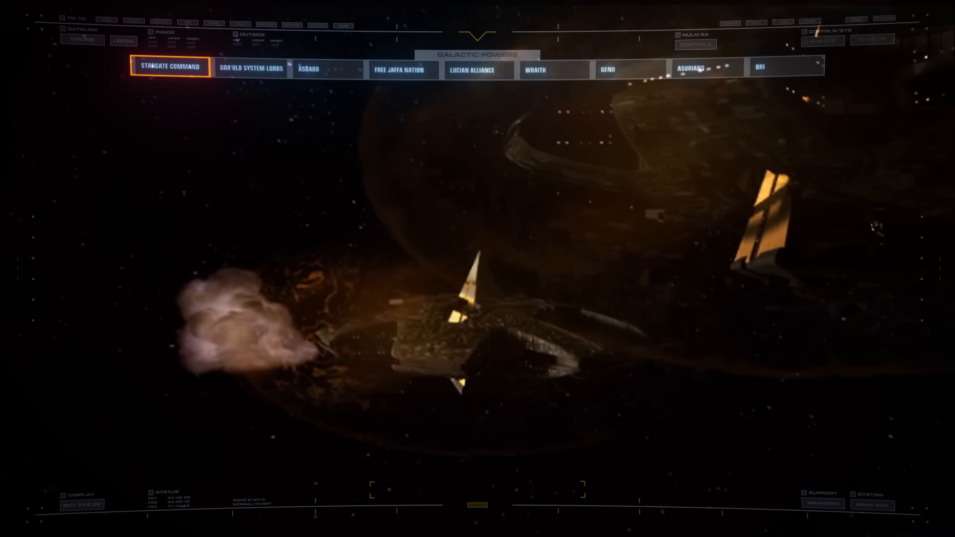
{"action": "left_click", "coordinate": [170, 67]}
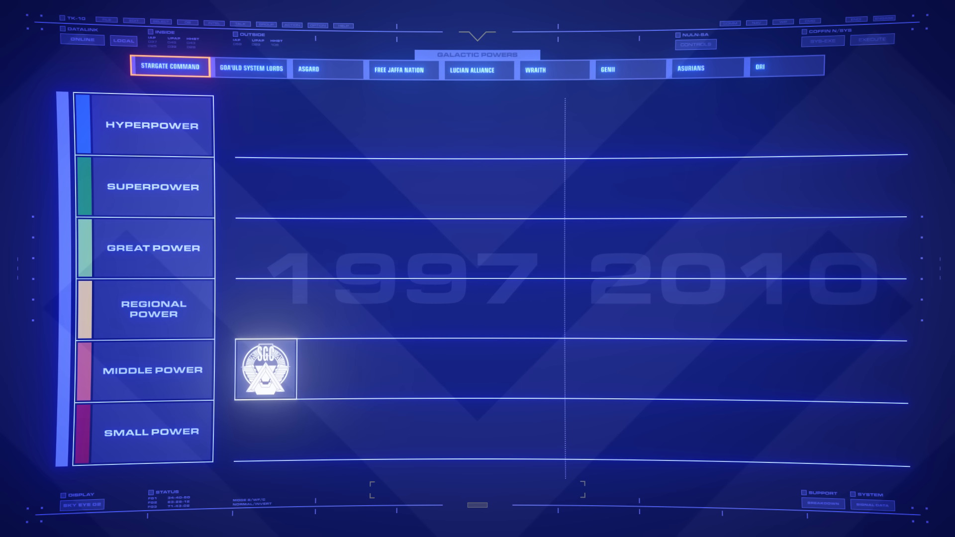
{"action": "left_click", "coordinate": [248, 67]}
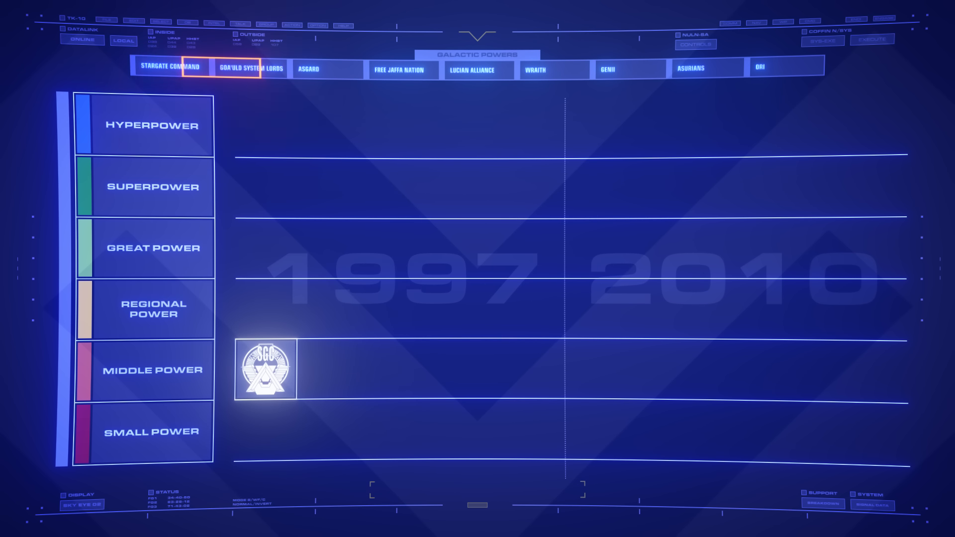
{"action": "left_click", "coordinate": [249, 67]}
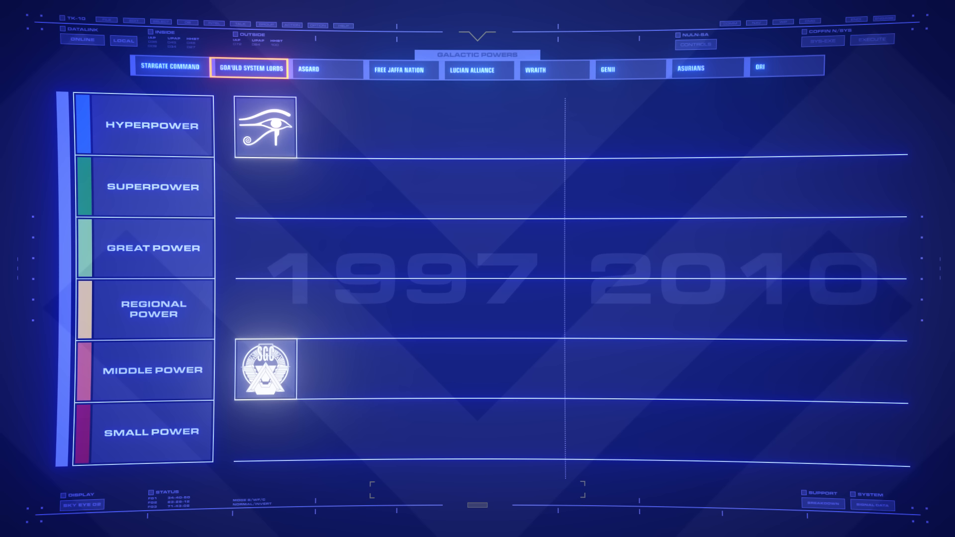
{"action": "left_click", "coordinate": [325, 67]}
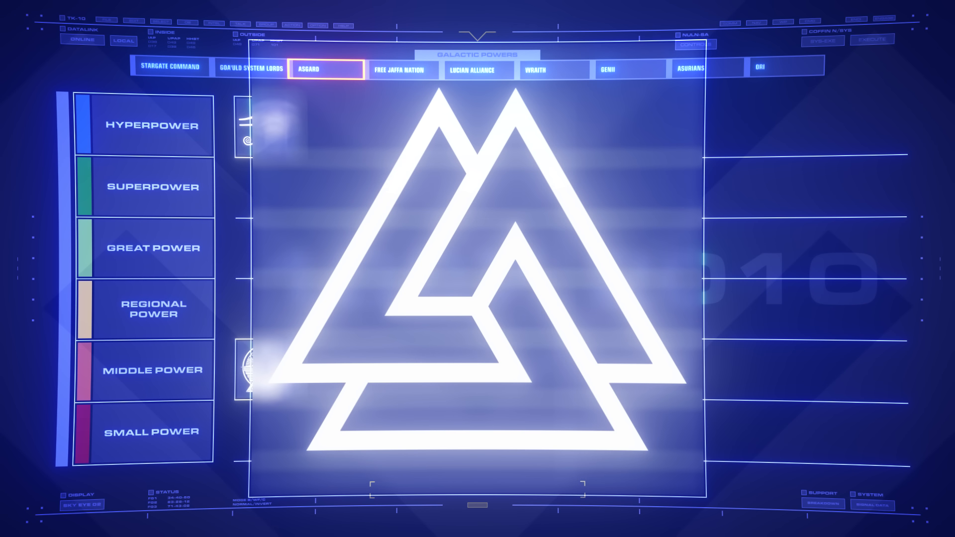
{"action": "left_click", "coordinate": [401, 69]}
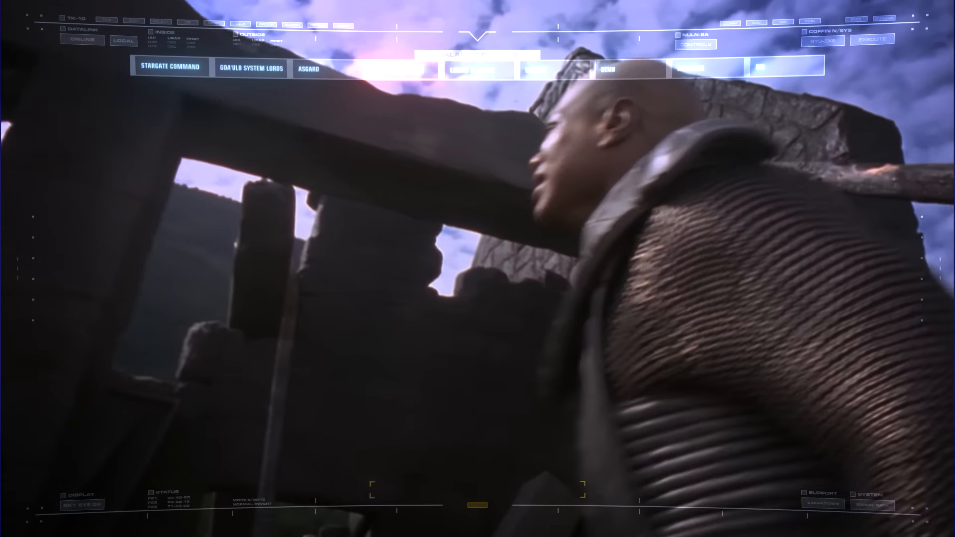
{"action": "left_click", "coordinate": [401, 66]}
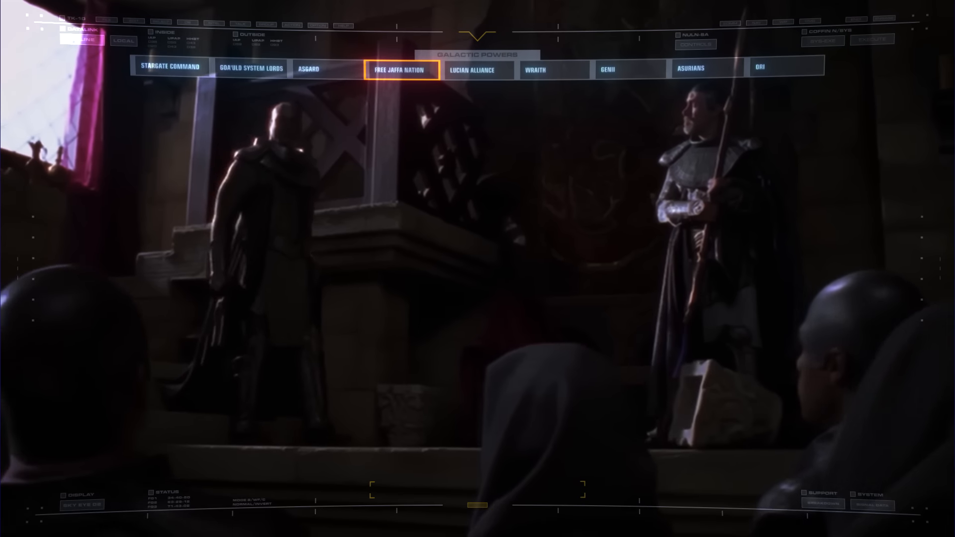
{"action": "left_click", "coordinate": [479, 69]}
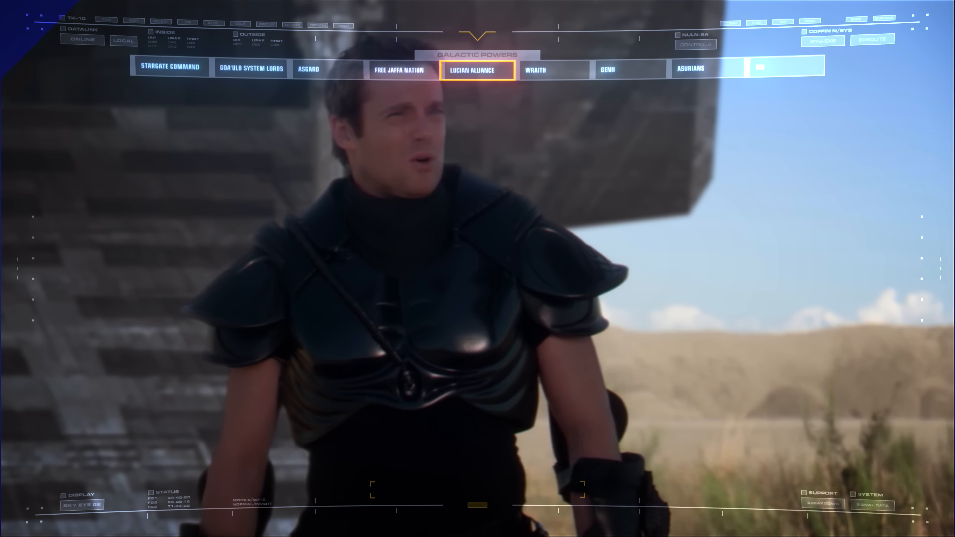
{"action": "left_click", "coordinate": [476, 68]}
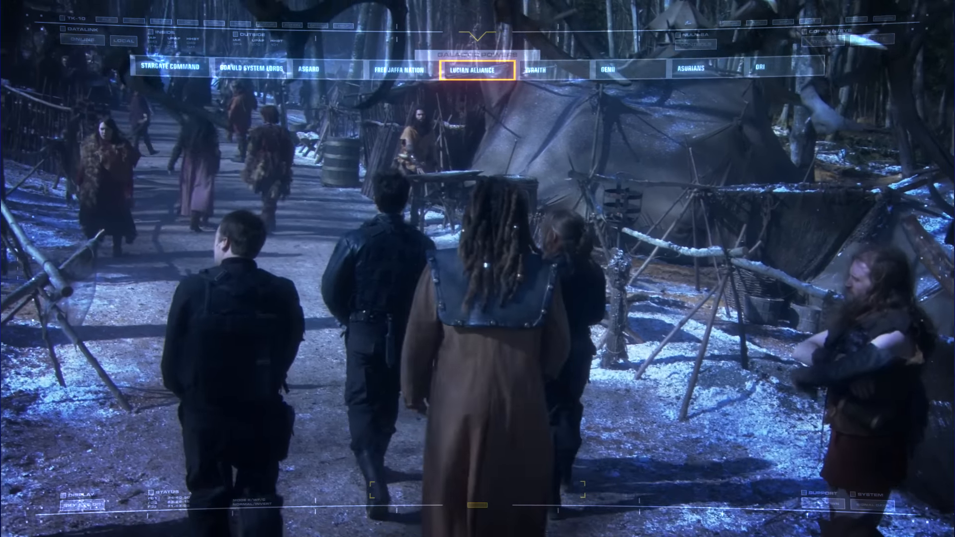
{"action": "left_click", "coordinate": [534, 68]}
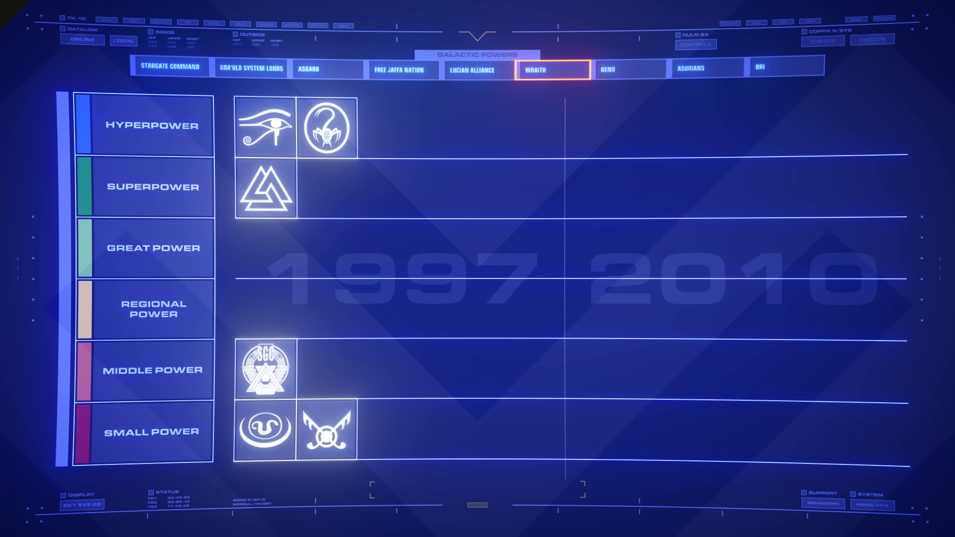
{"action": "left_click", "coordinate": [628, 68]}
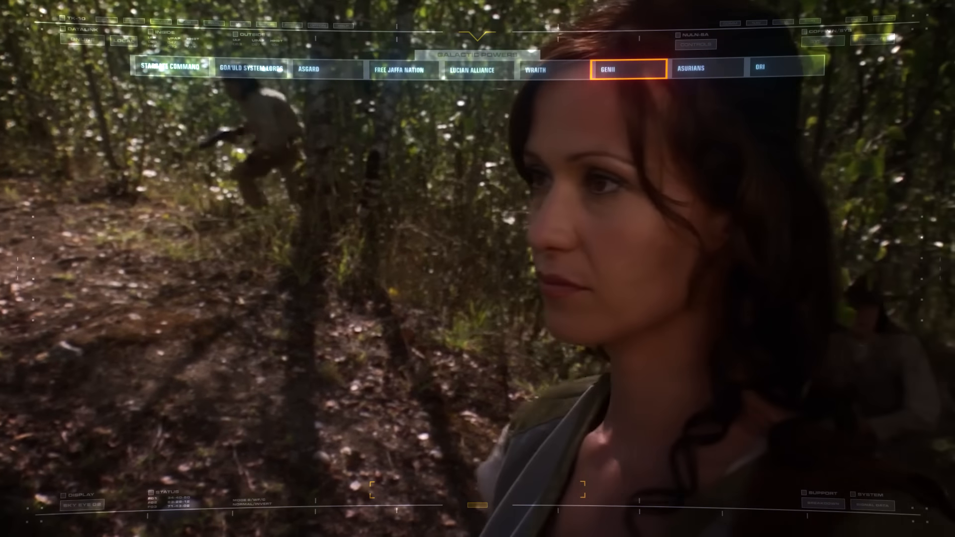
{"action": "left_click", "coordinate": [628, 68]}
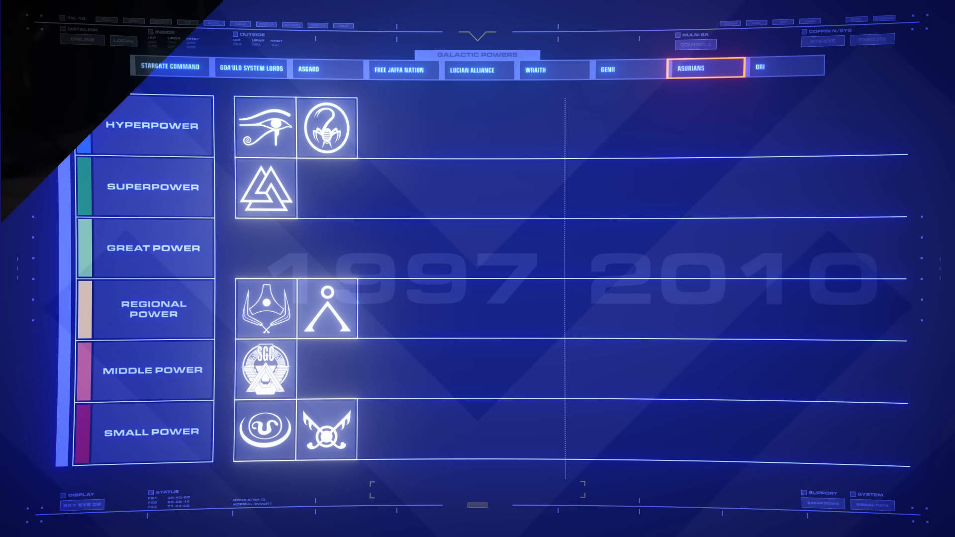
{"action": "left_click", "coordinate": [759, 68]}
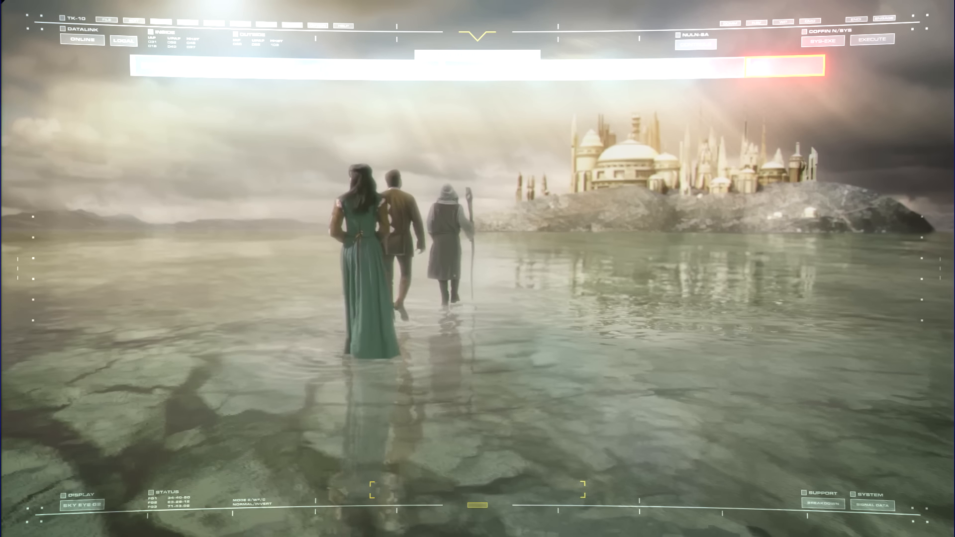
{"action": "left_click", "coordinate": [785, 67]}
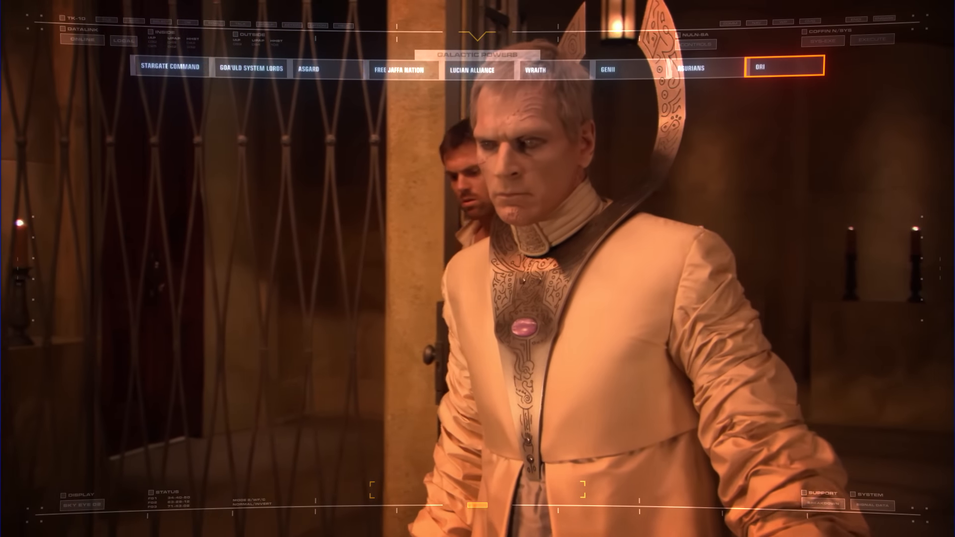
{"action": "left_click", "coordinate": [784, 66]}
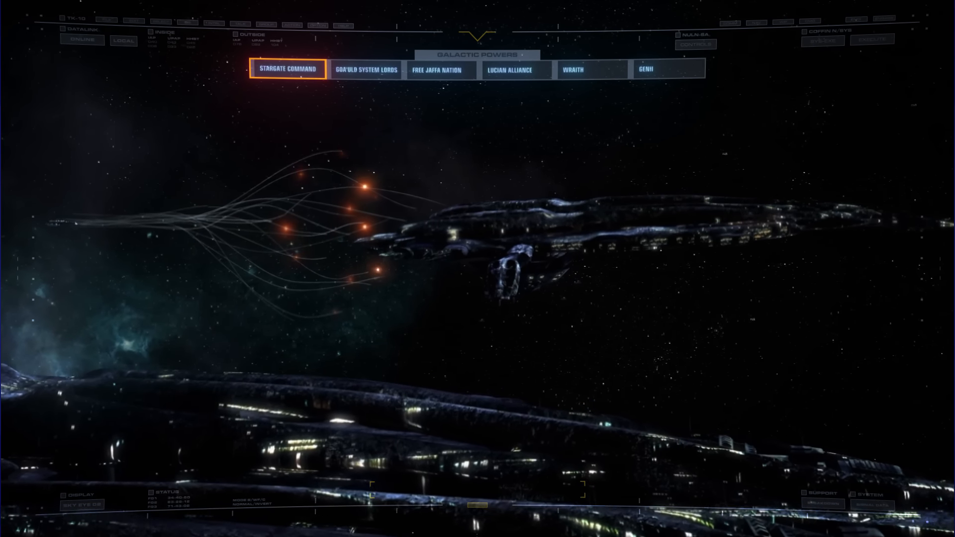
{"action": "left_click", "coordinate": [288, 69]}
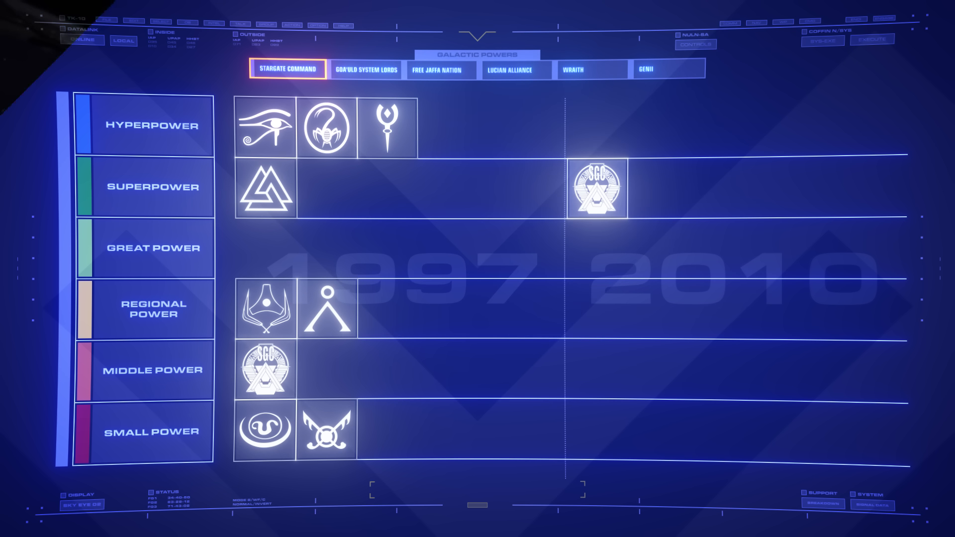
{"action": "left_click", "coordinate": [366, 68]}
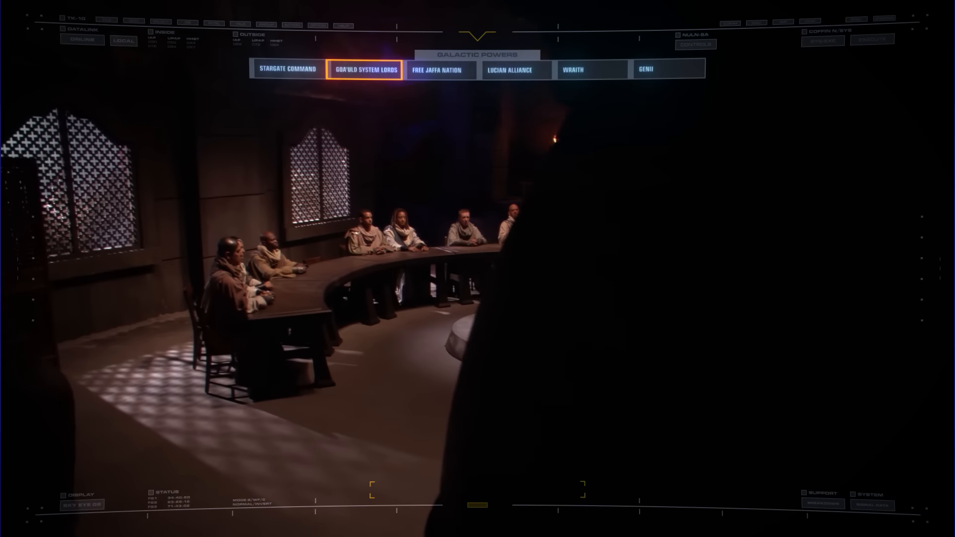
{"action": "left_click", "coordinate": [438, 70]}
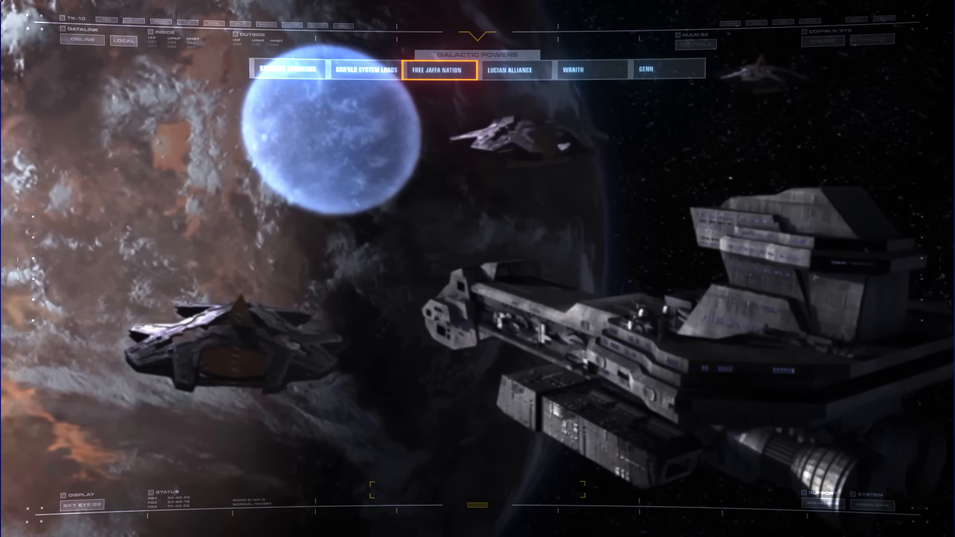
{"action": "left_click", "coordinate": [440, 68]}
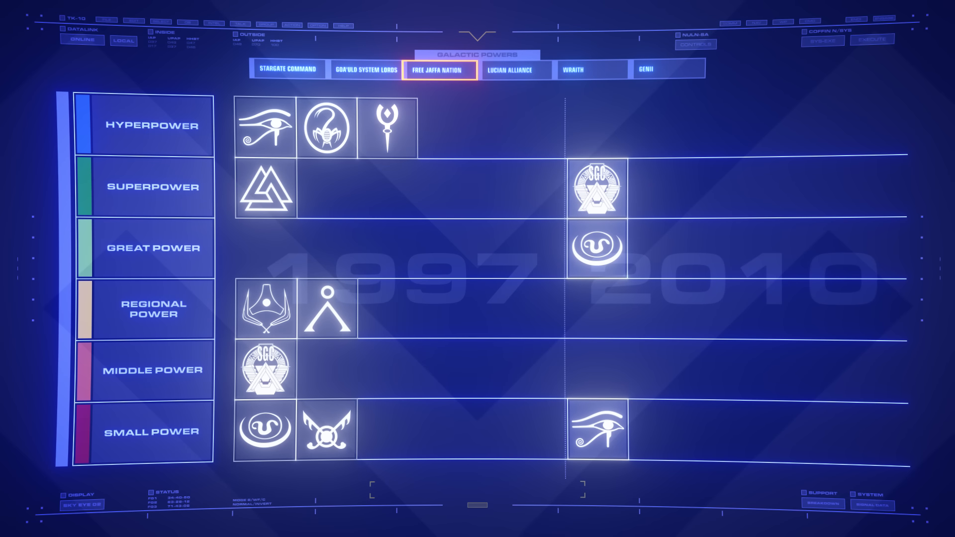
{"action": "left_click", "coordinate": [514, 70]}
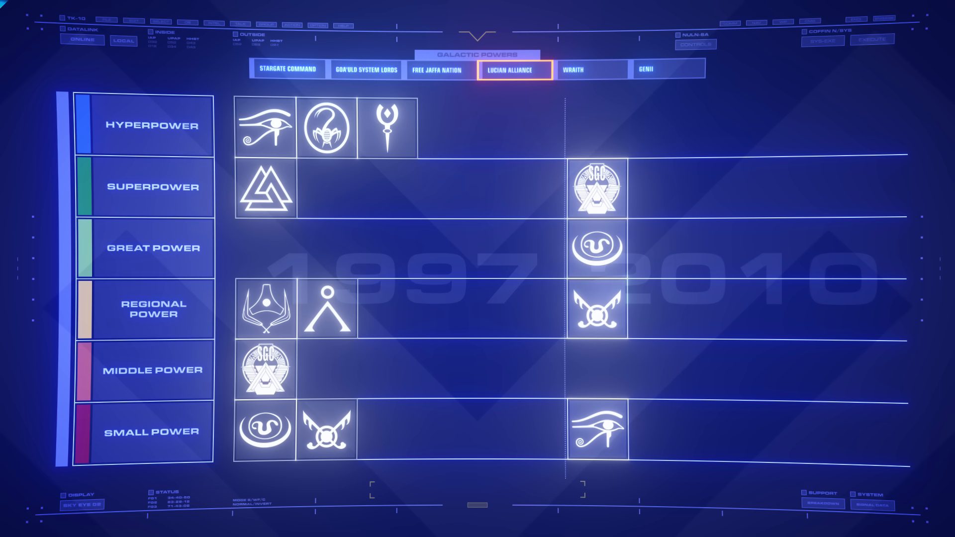
{"action": "left_click", "coordinate": [589, 69]}
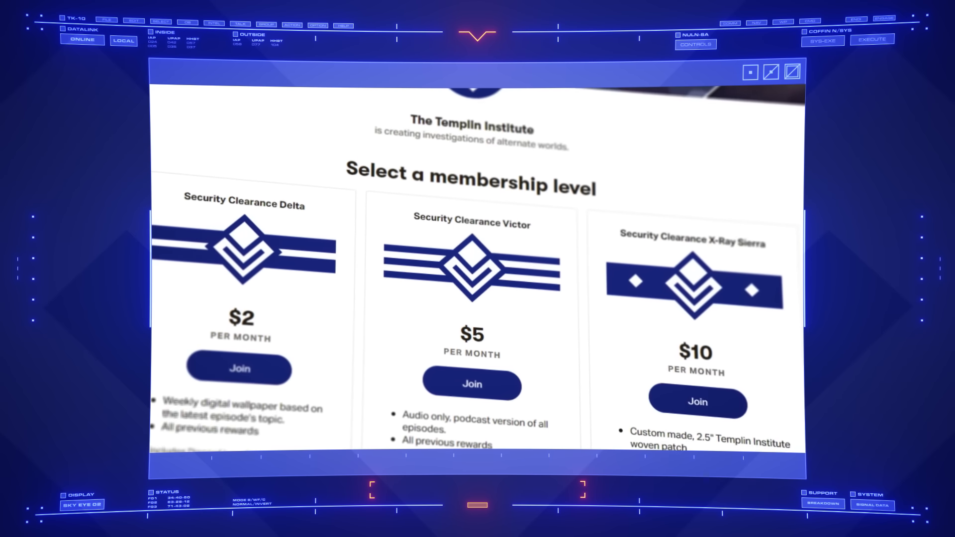
{"action": "scroll", "scroll_direction": "down", "scroll_amount": 3}
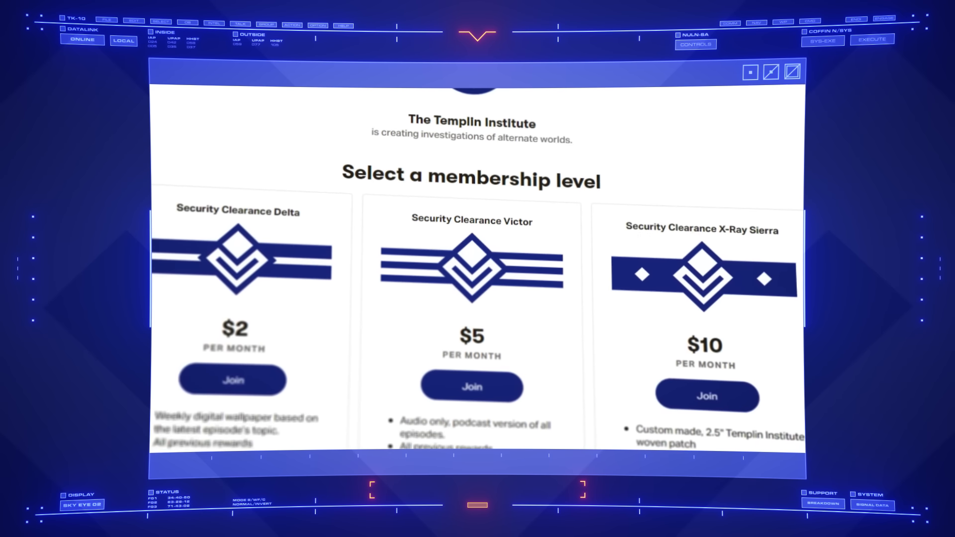